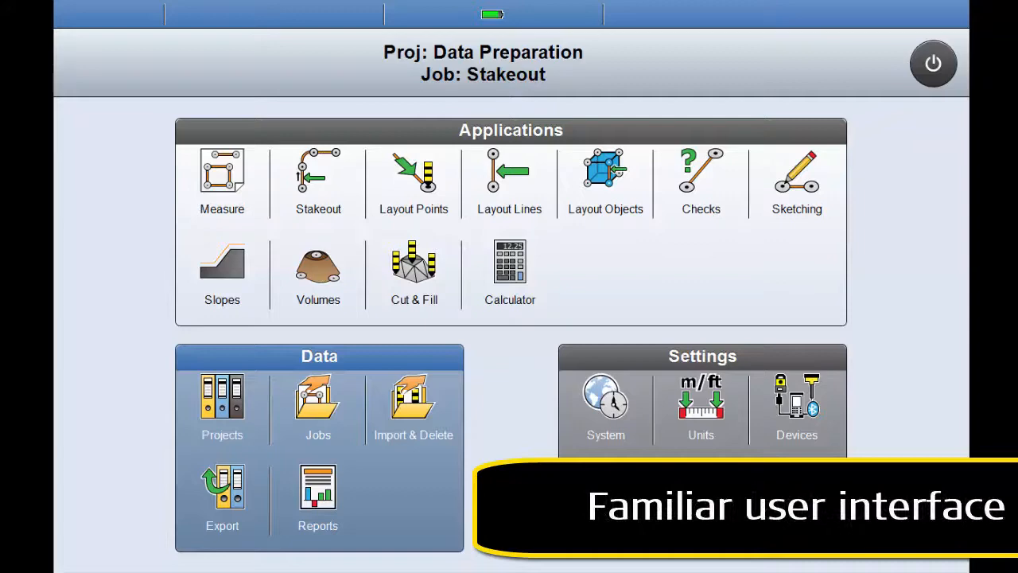
Visit the data import screen and the units and tolerances settings from the main menu.
click(318, 178)
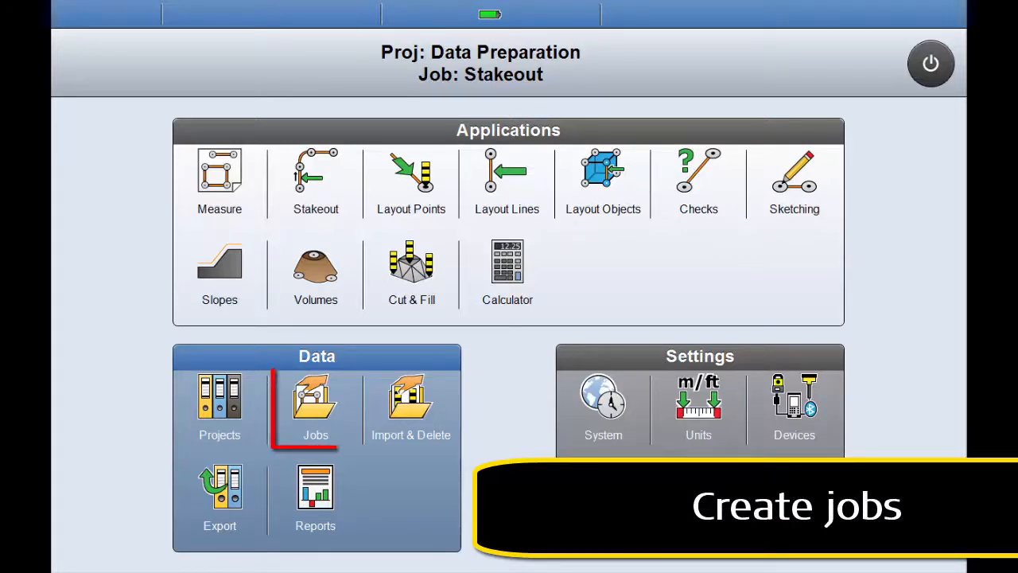
click(315, 405)
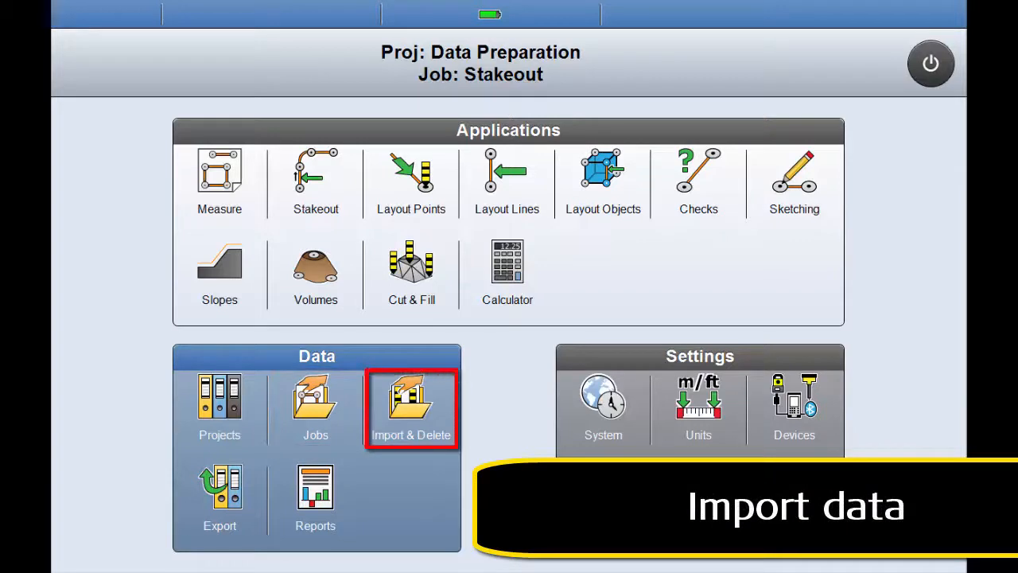
click(410, 408)
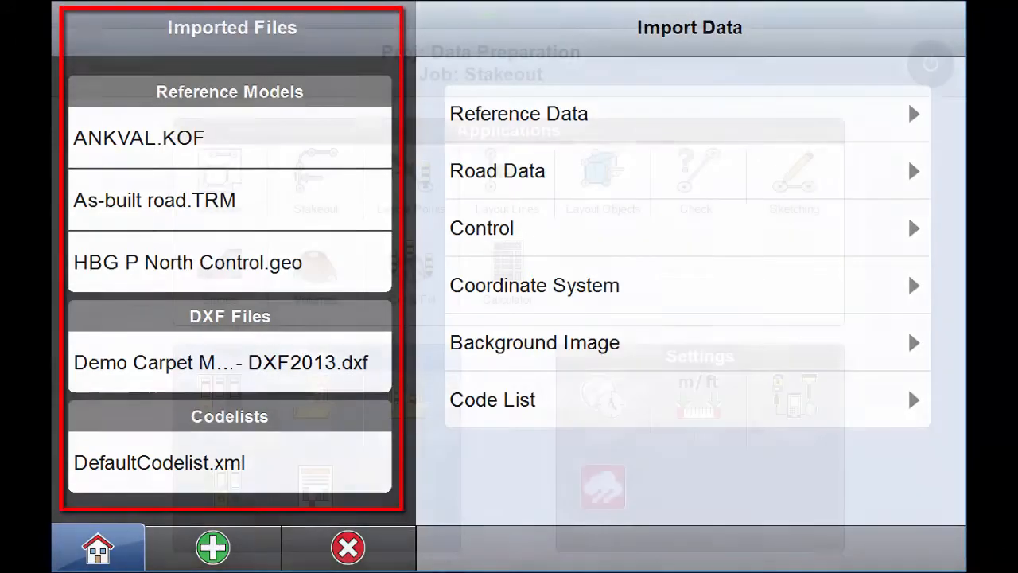
click(347, 547)
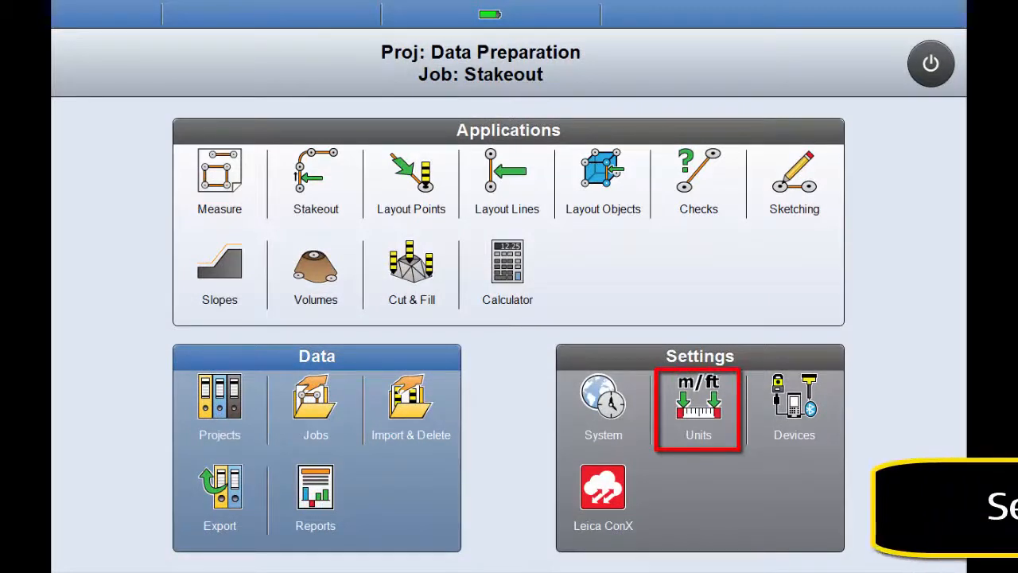
click(697, 408)
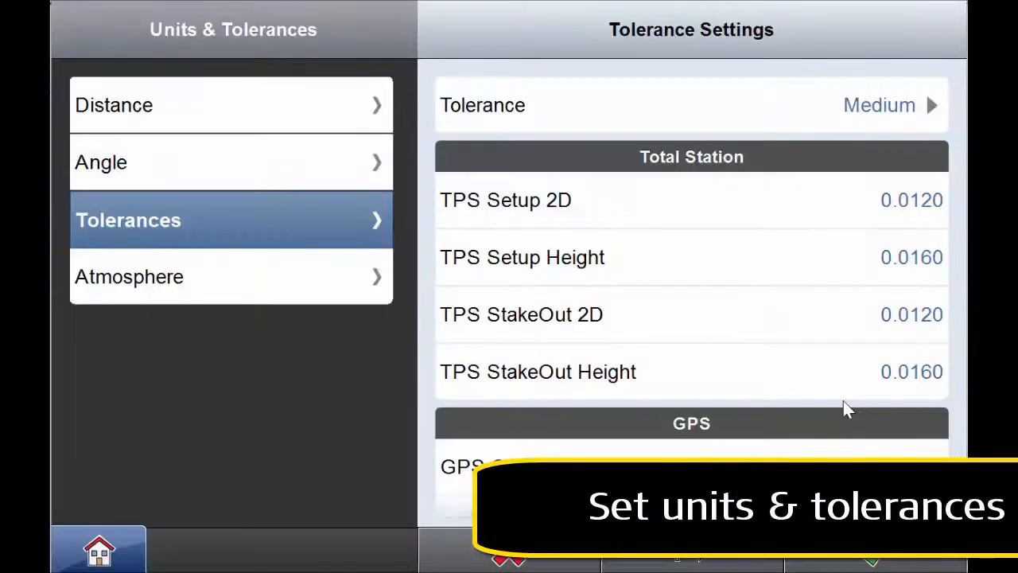
scroll(down, 3)
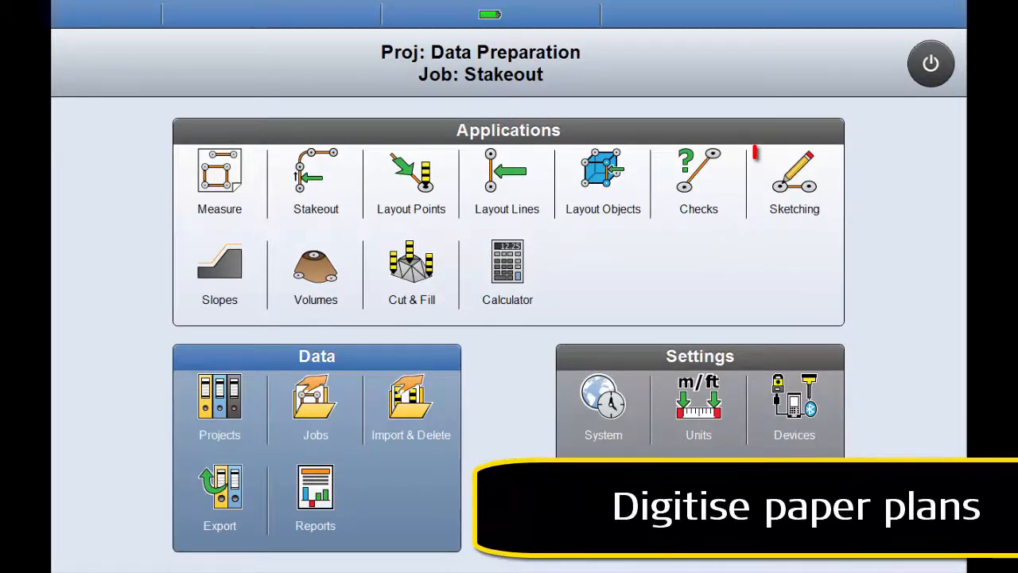
Trace the plan outline with edges 10, 5, 4 and 2 in Sketching and confirm it.
click(794, 178)
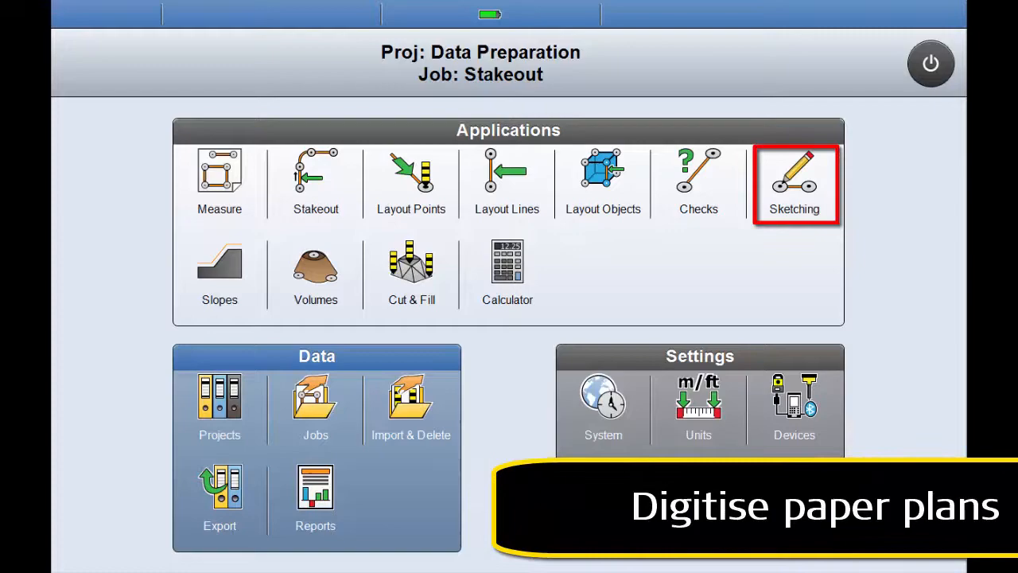
click(796, 183)
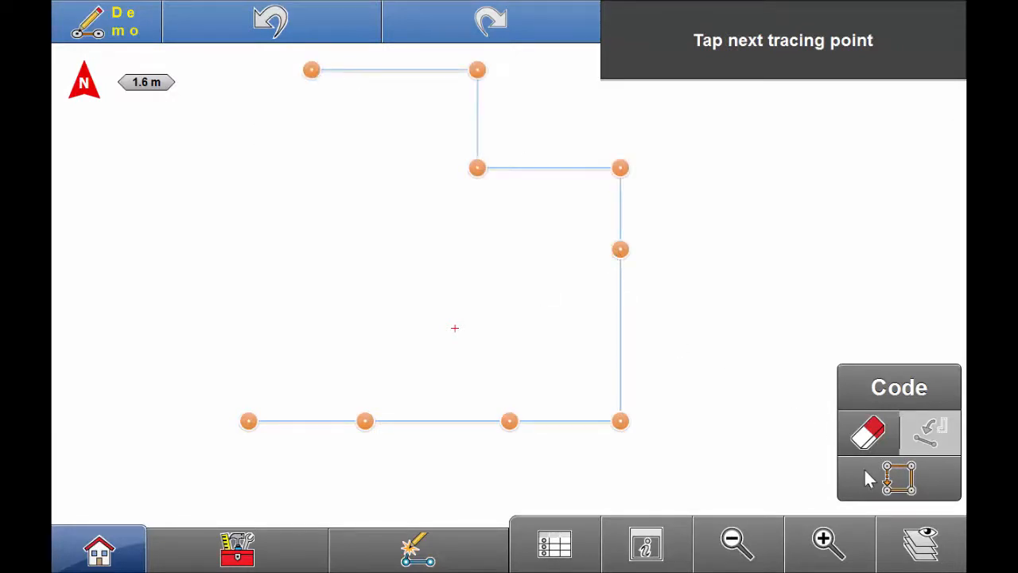
click(929, 433)
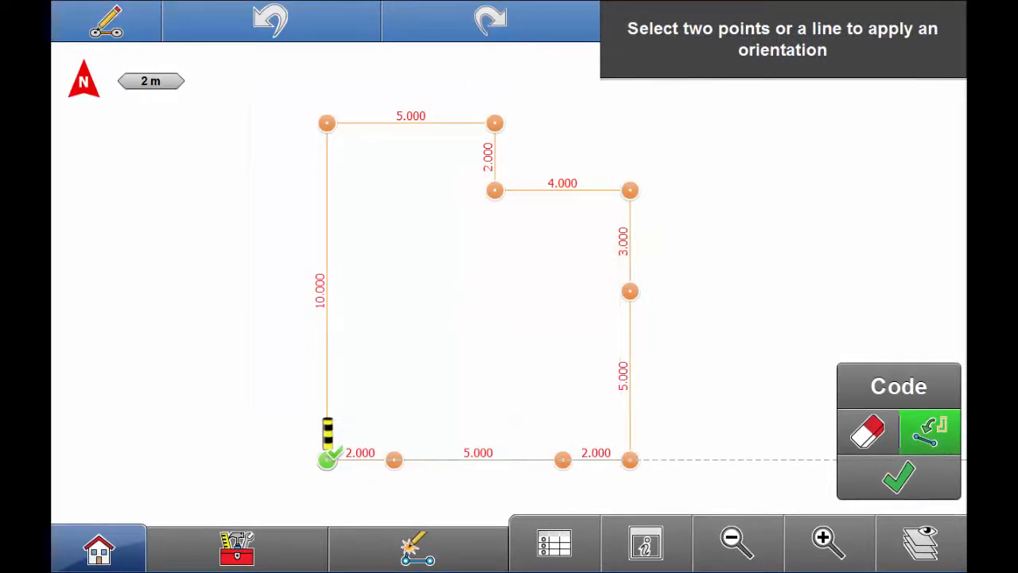
click(99, 546)
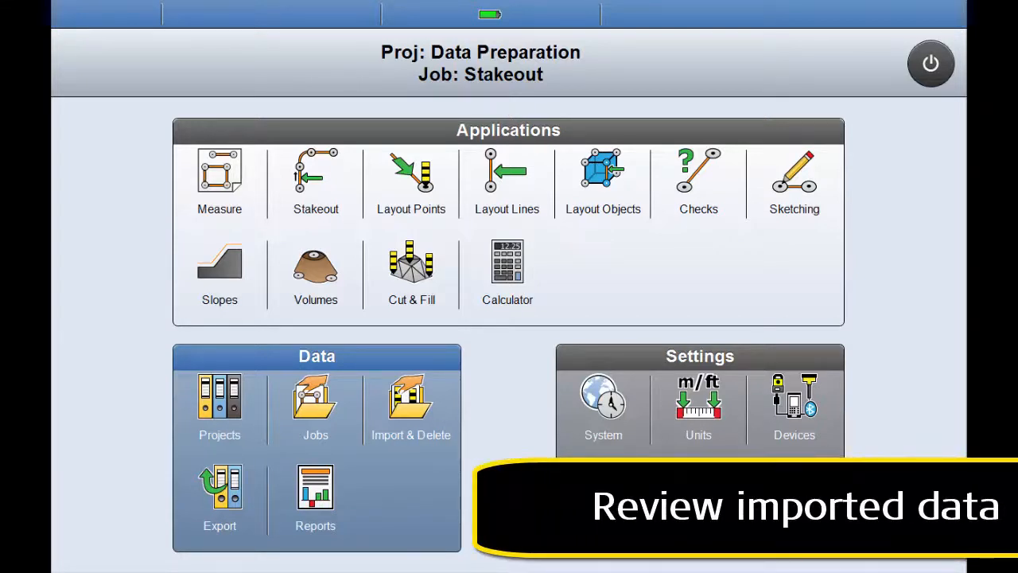
click(698, 178)
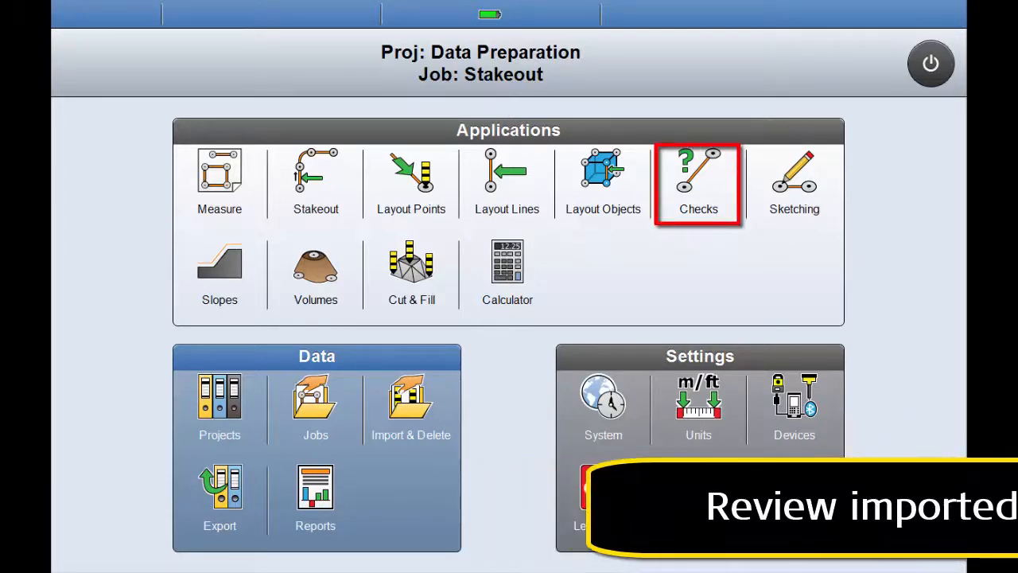
click(697, 182)
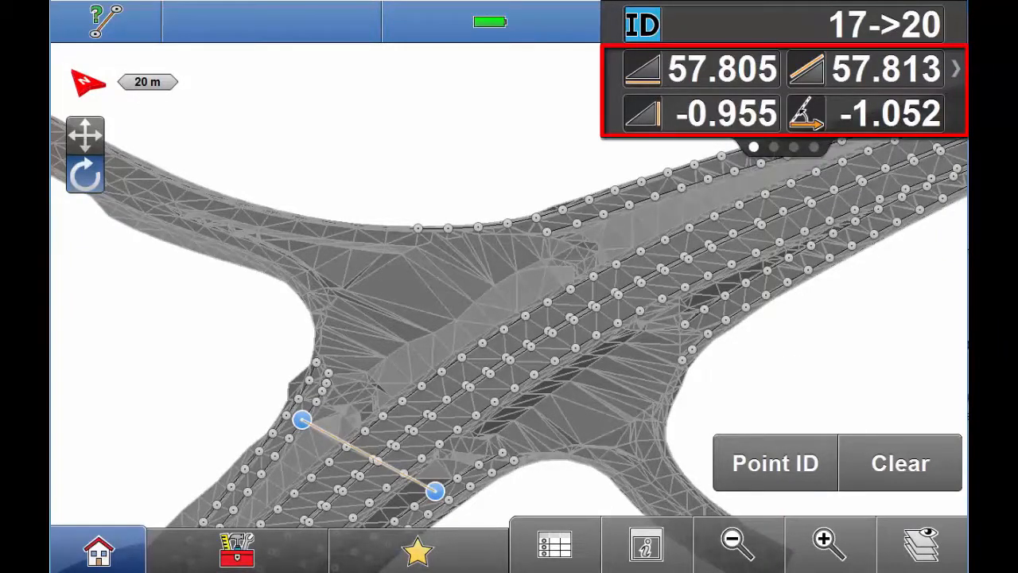
click(97, 549)
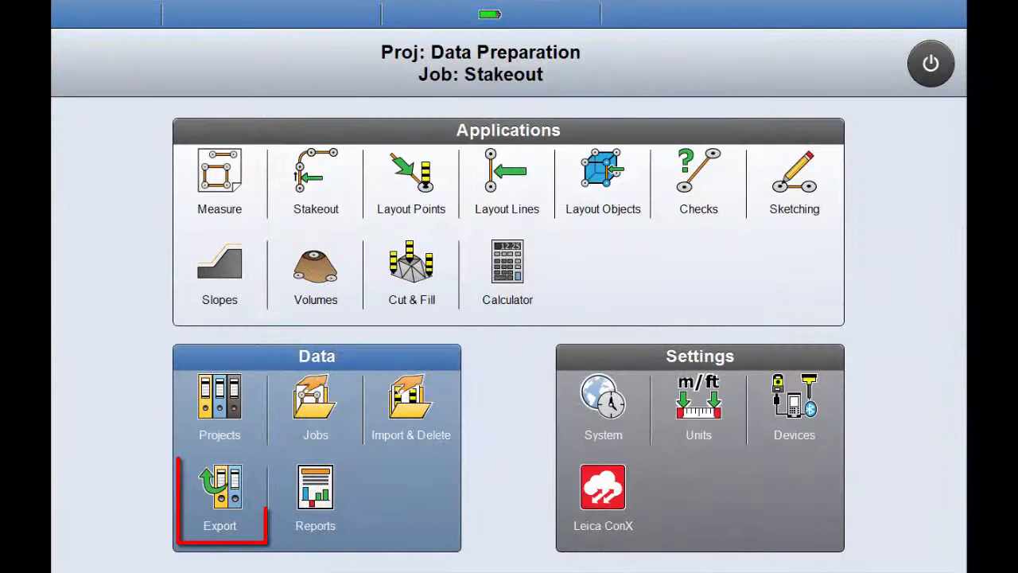
click(220, 493)
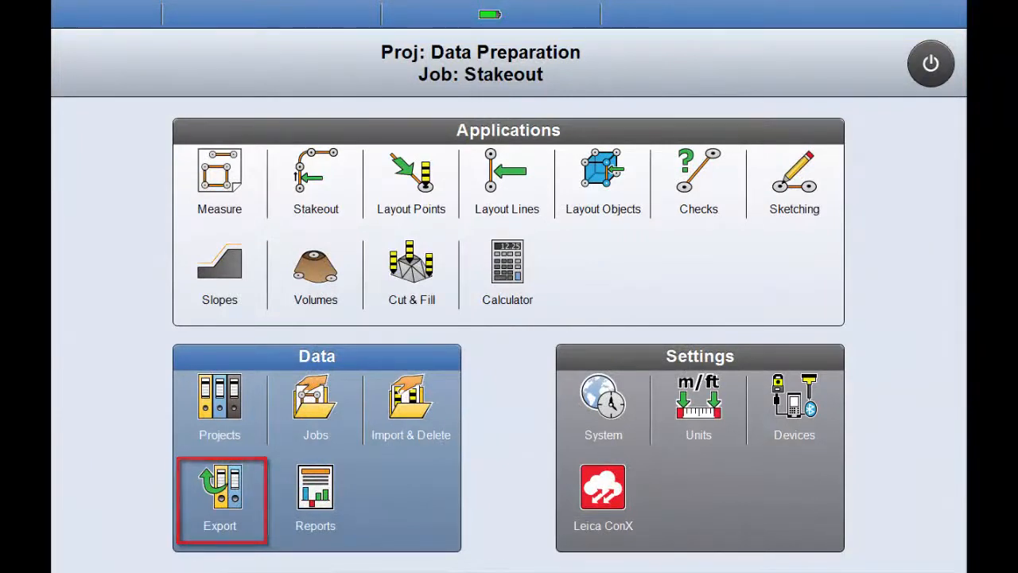
click(220, 493)
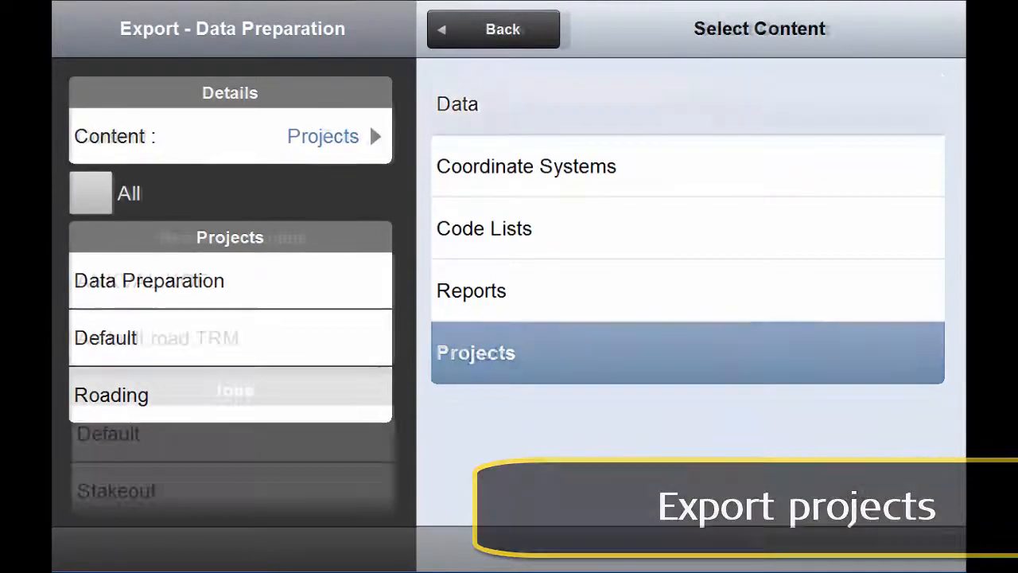
click(458, 104)
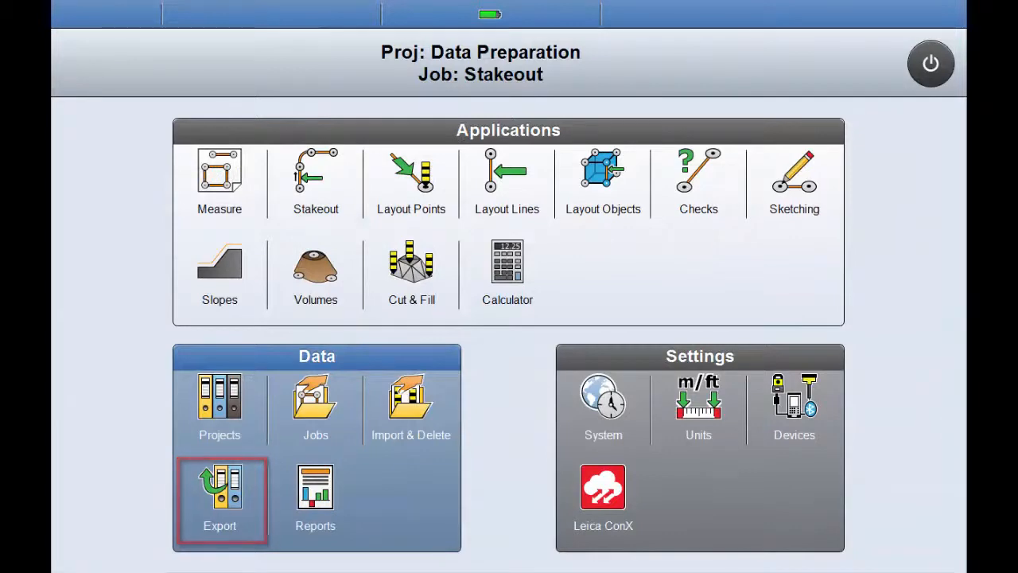
click(315, 271)
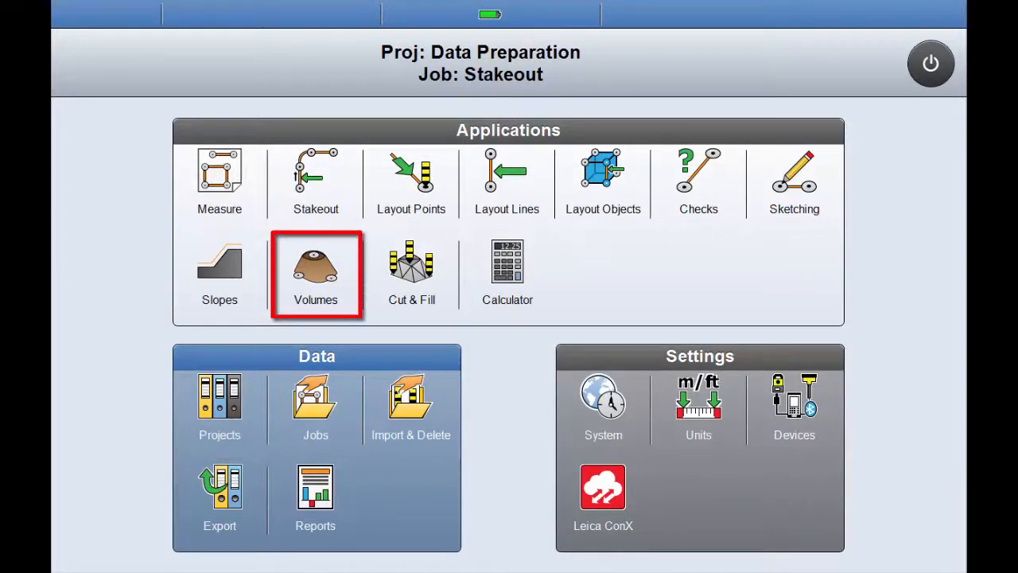
Outline the area around all points in Volumes and turn it into a surface.
click(315, 271)
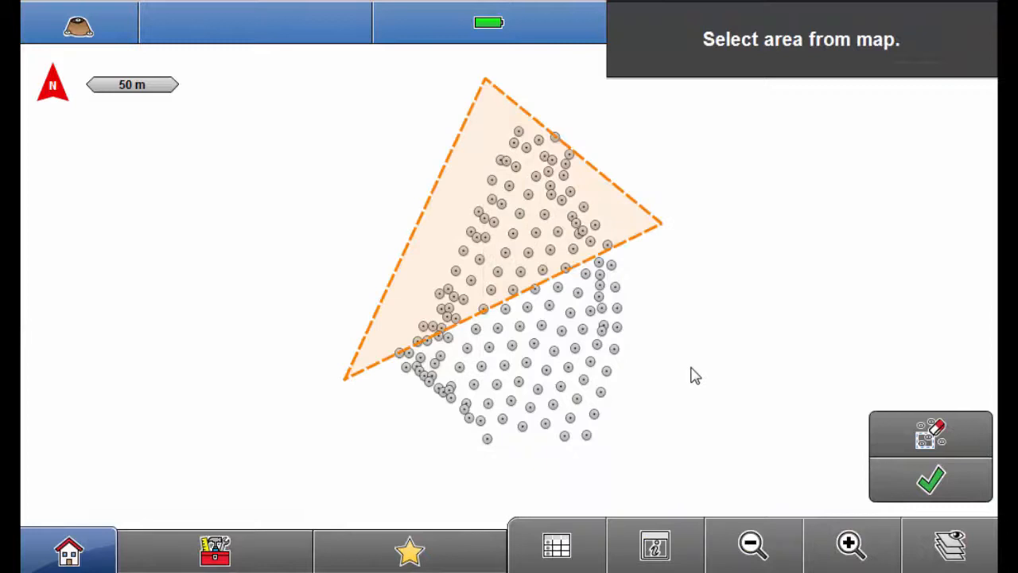
click(519, 490)
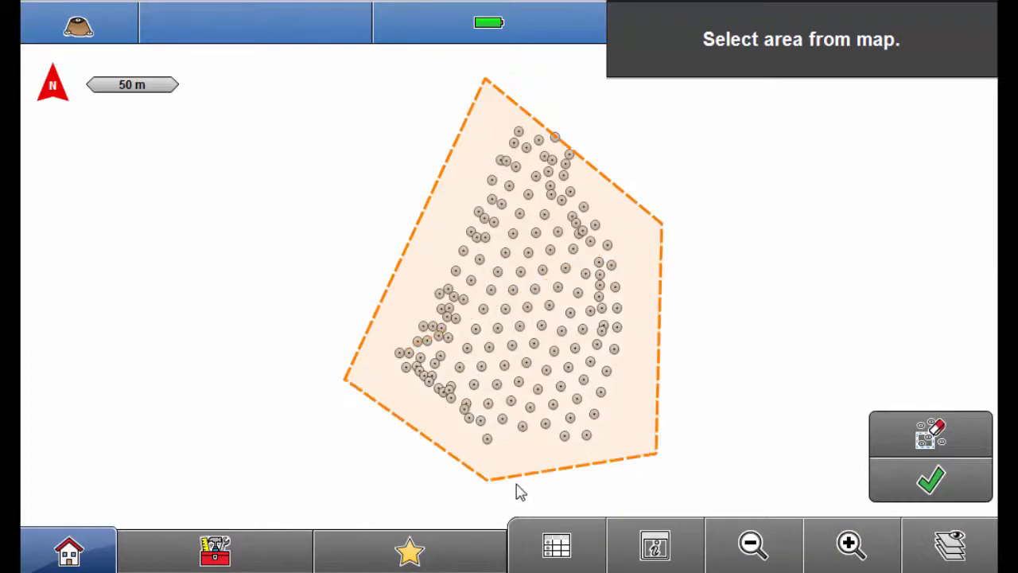
click(929, 481)
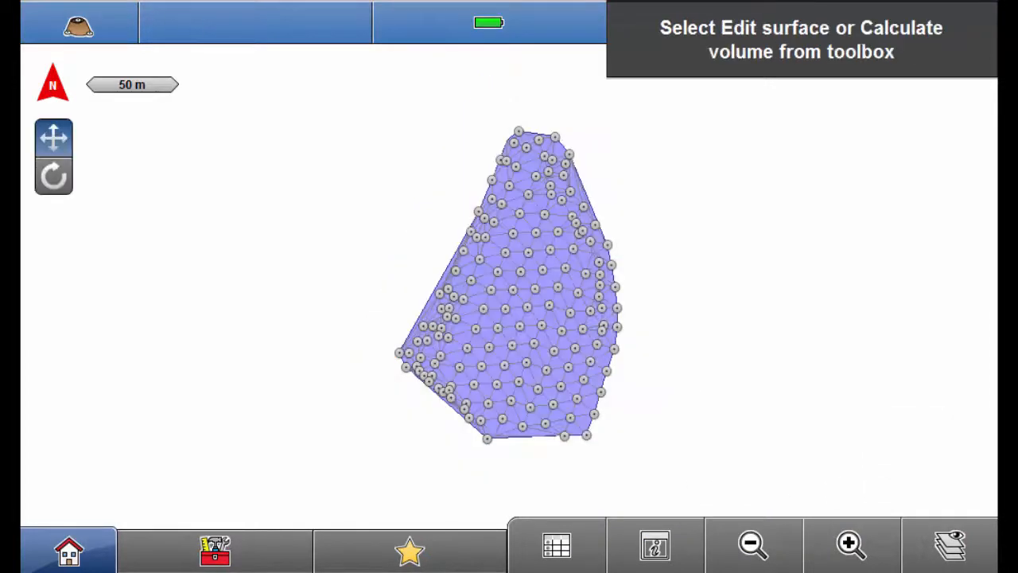
Start calculating the surface volume using the Stockpile method.
click(213, 547)
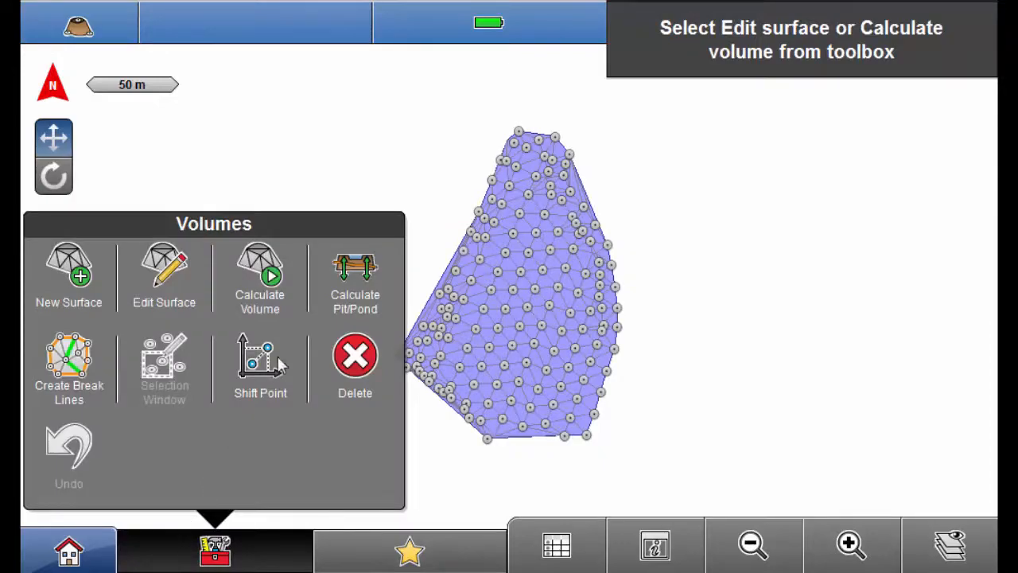
click(259, 274)
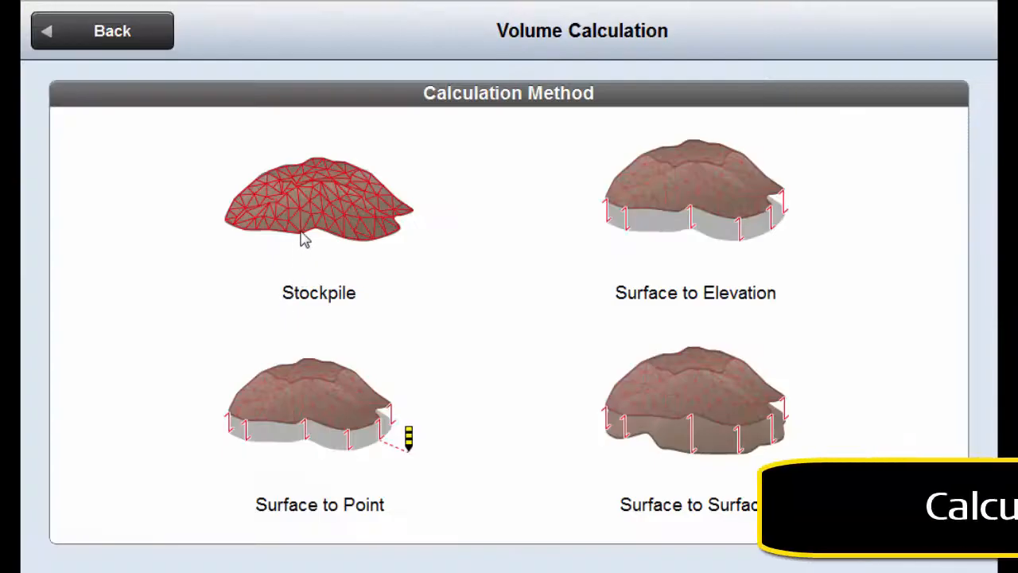
click(318, 203)
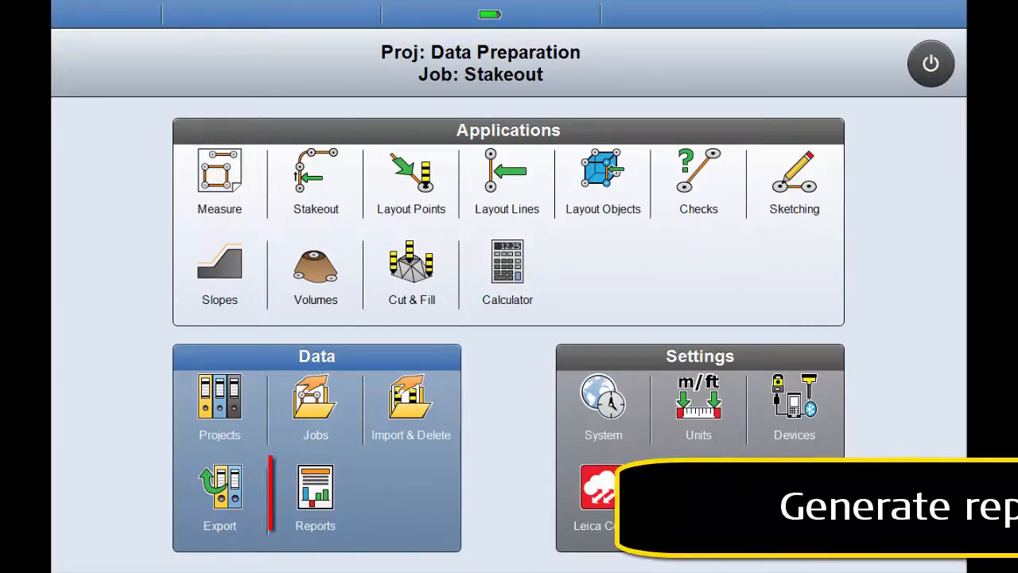
click(315, 494)
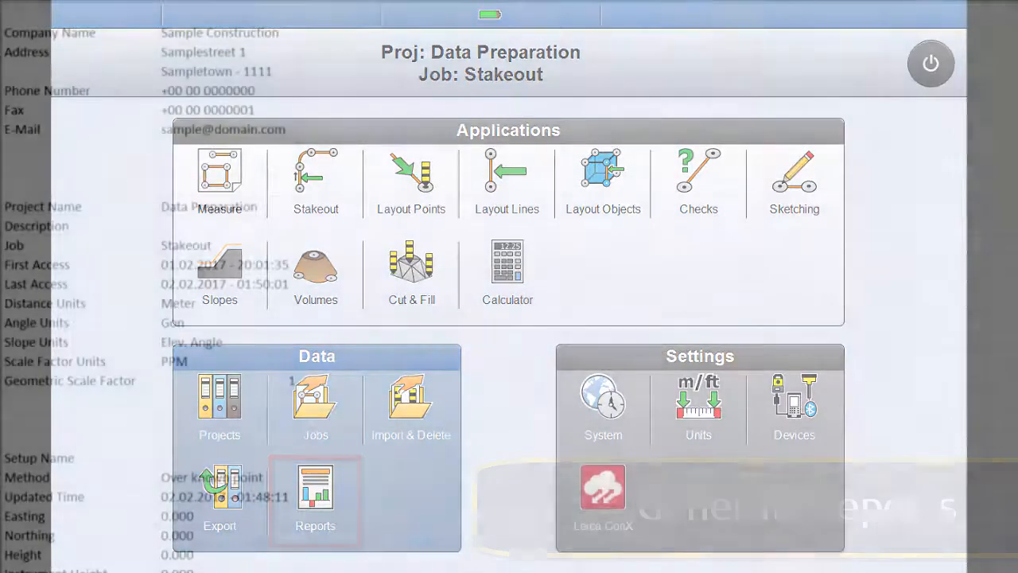
click(315, 490)
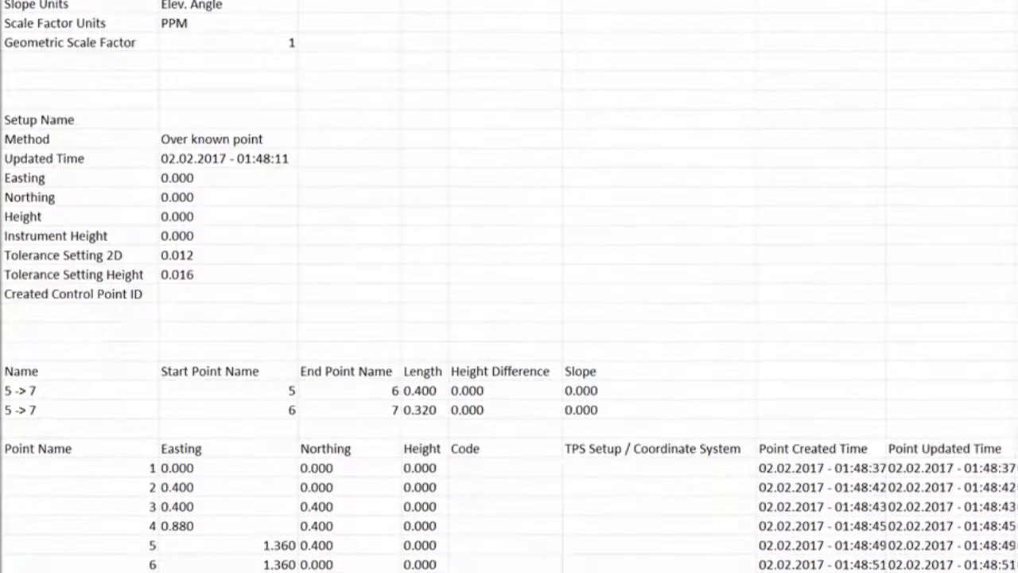
scroll(down, 3)
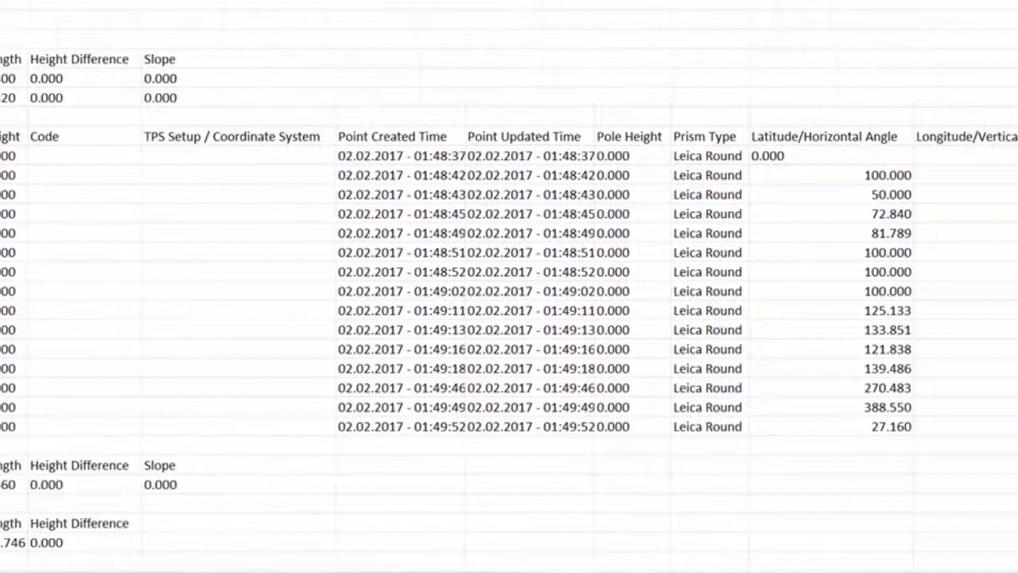
scroll(right, 3)
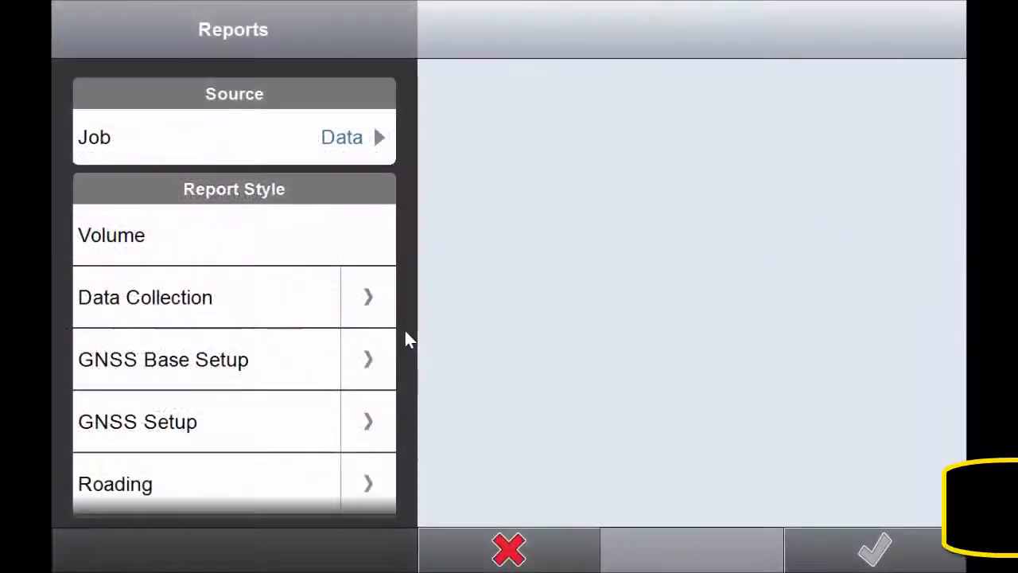
scroll(down, 3)
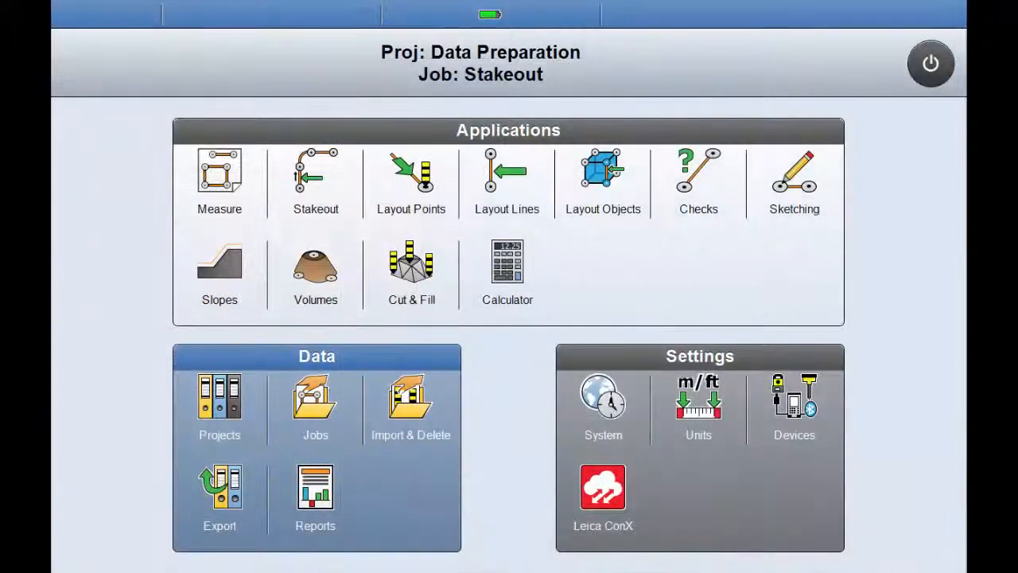
click(794, 406)
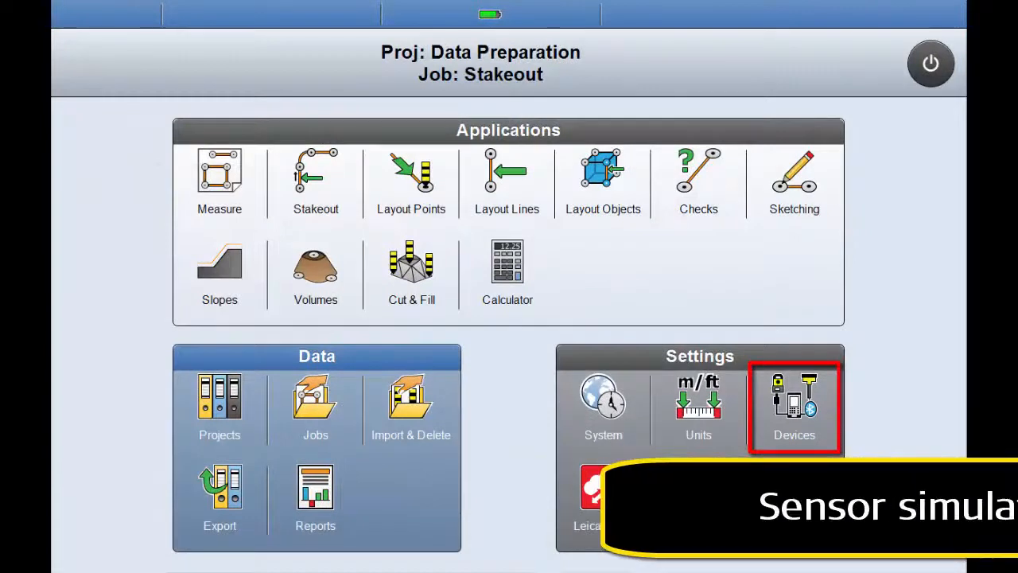